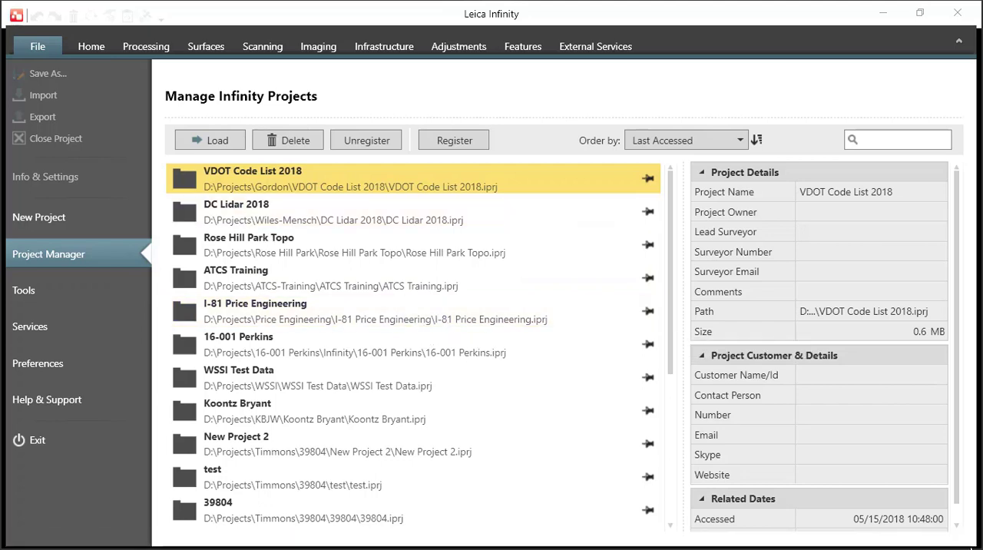
pyautogui.moveTo(119, 286)
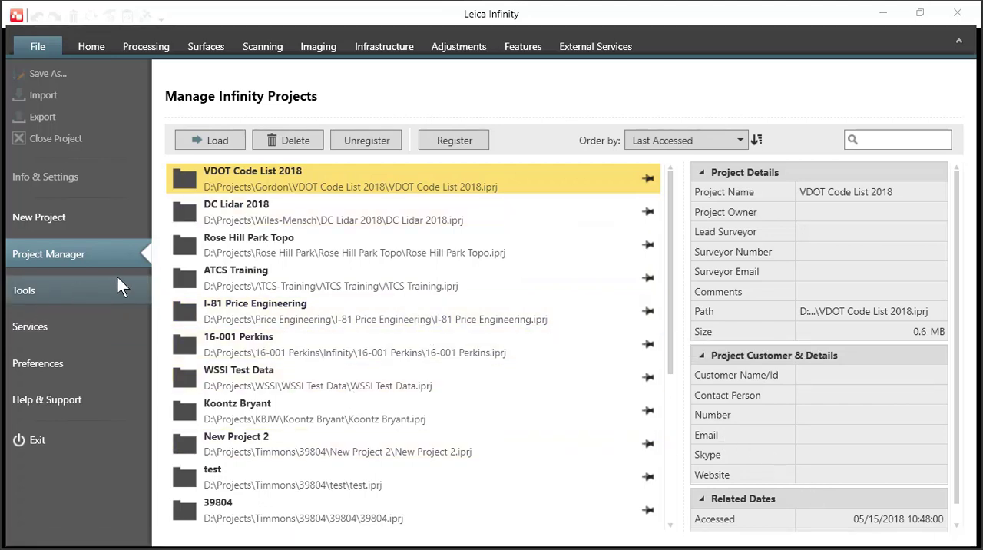
# Show the Code Tables page from the Tools sidebar, listing VDOT, SHA, BRWA and others
pyautogui.click(24, 291)
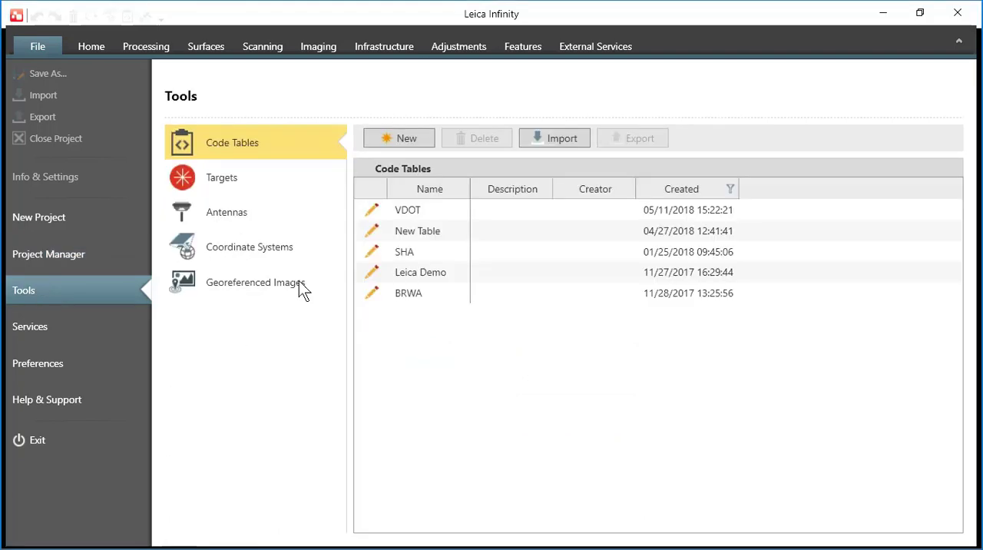
pyautogui.moveTo(259, 135)
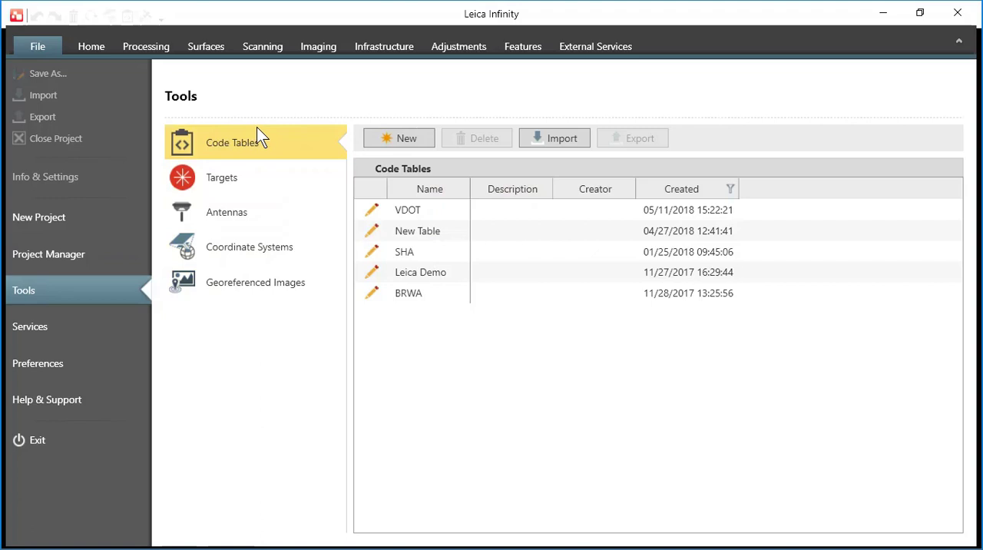
pyautogui.moveTo(453, 95)
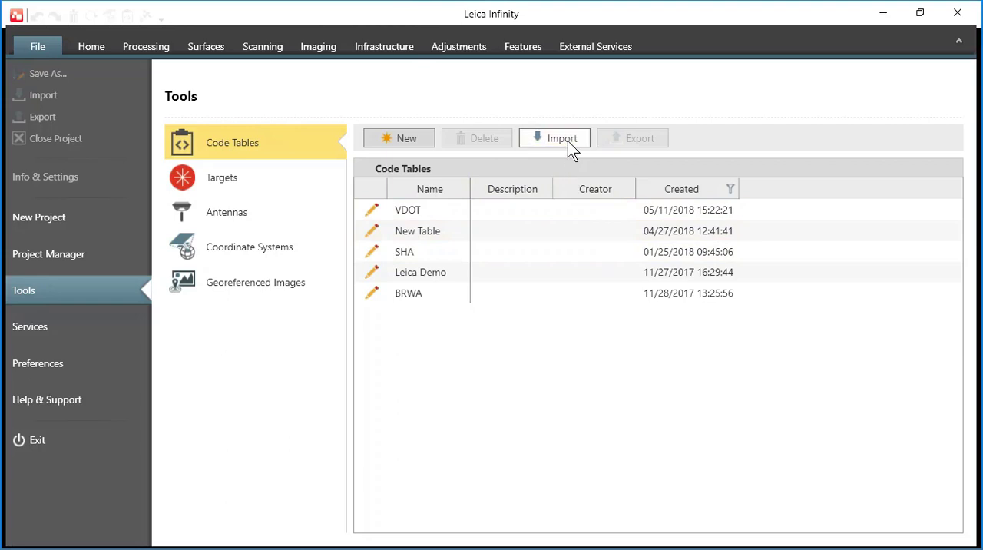
# Import the VDOT 2018 code table file from the Desktop Codelist folder
pyautogui.click(554, 138)
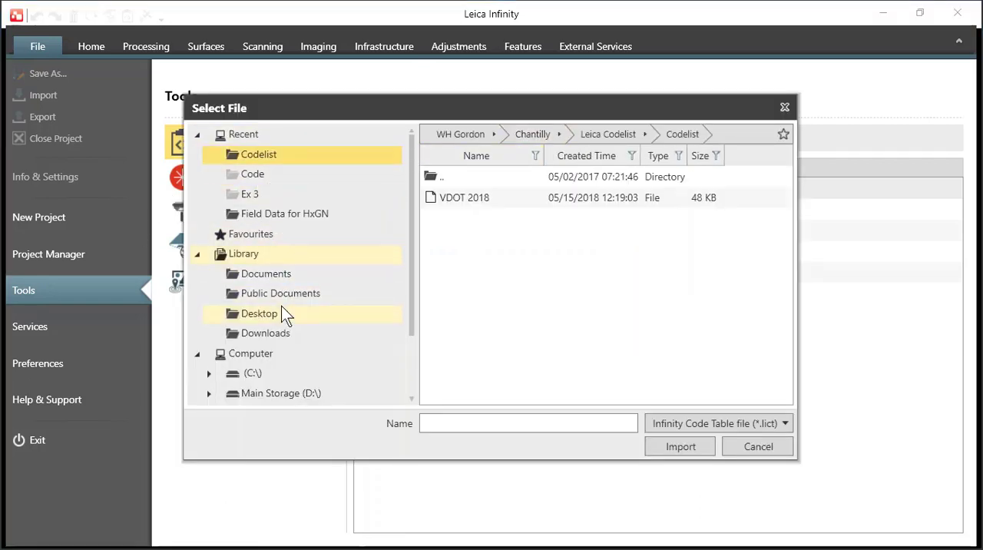
pyautogui.click(260, 314)
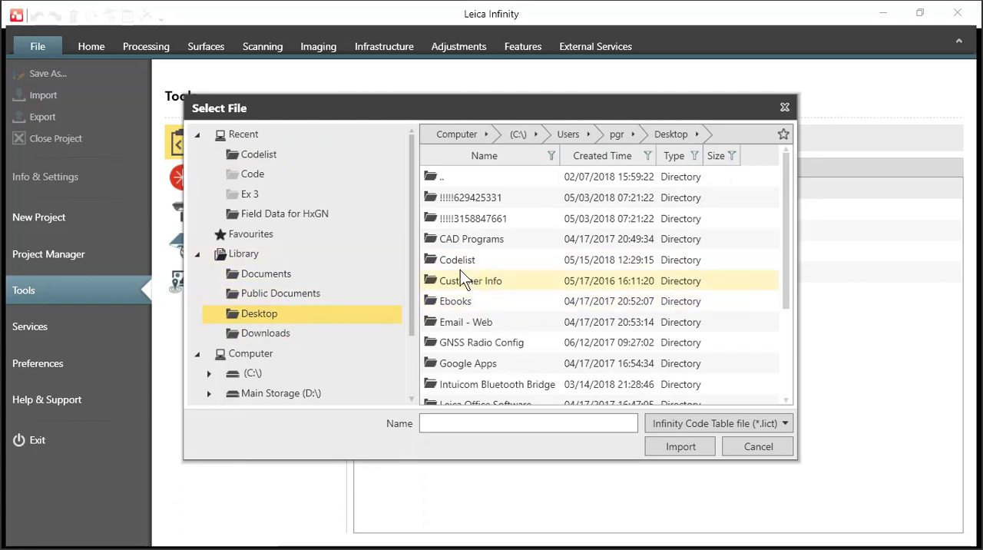
pyautogui.doubleClick(456, 260)
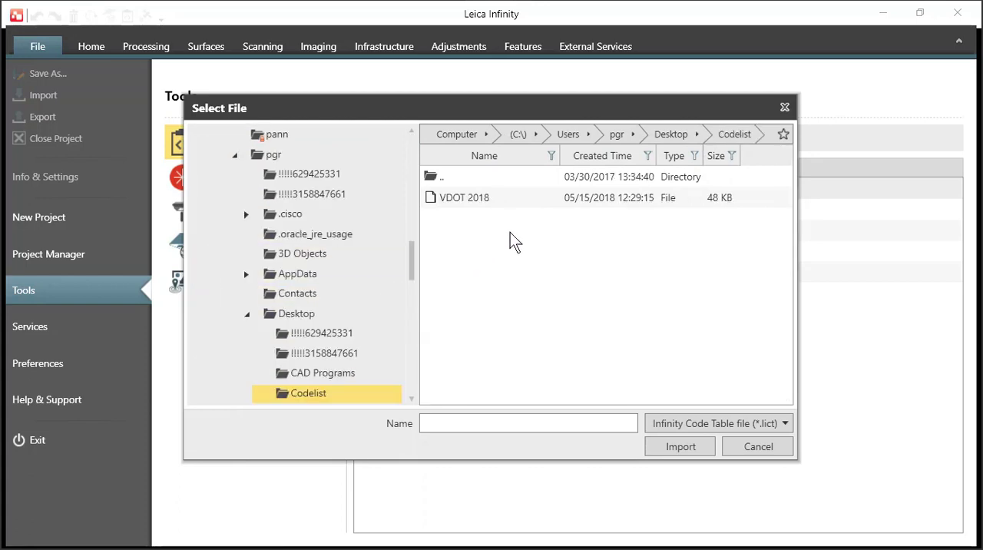
pyautogui.moveTo(494, 216)
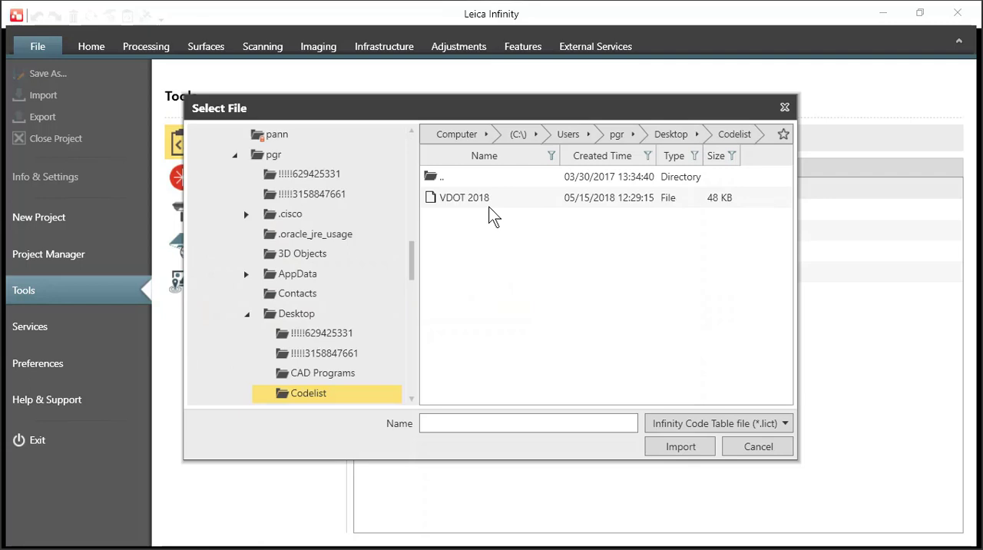
pyautogui.click(462, 198)
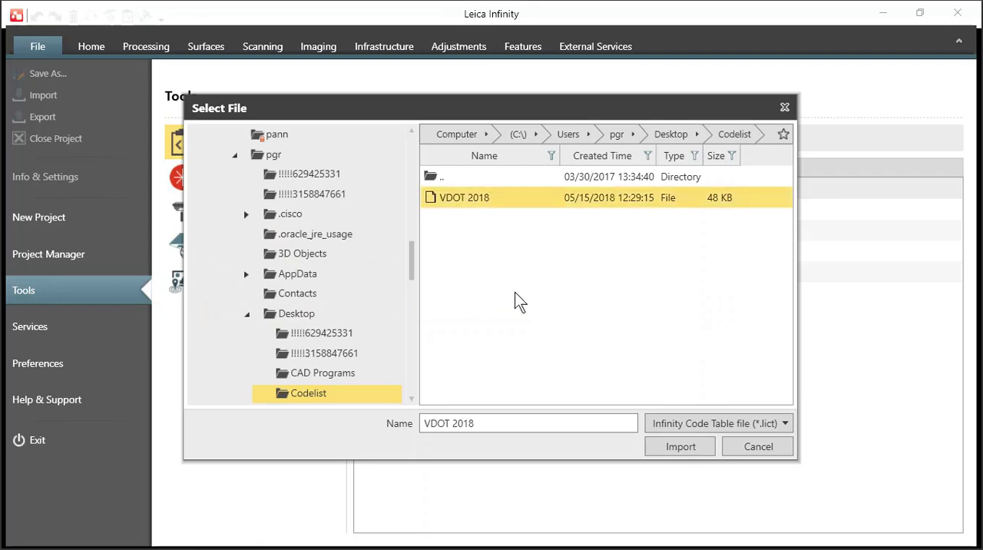
pyautogui.moveTo(739, 432)
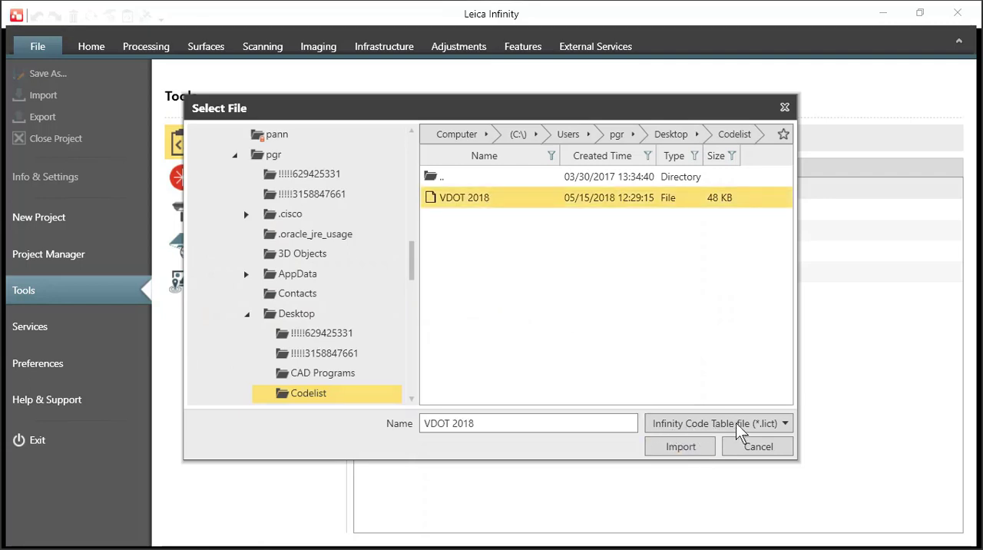
pyautogui.click(680, 446)
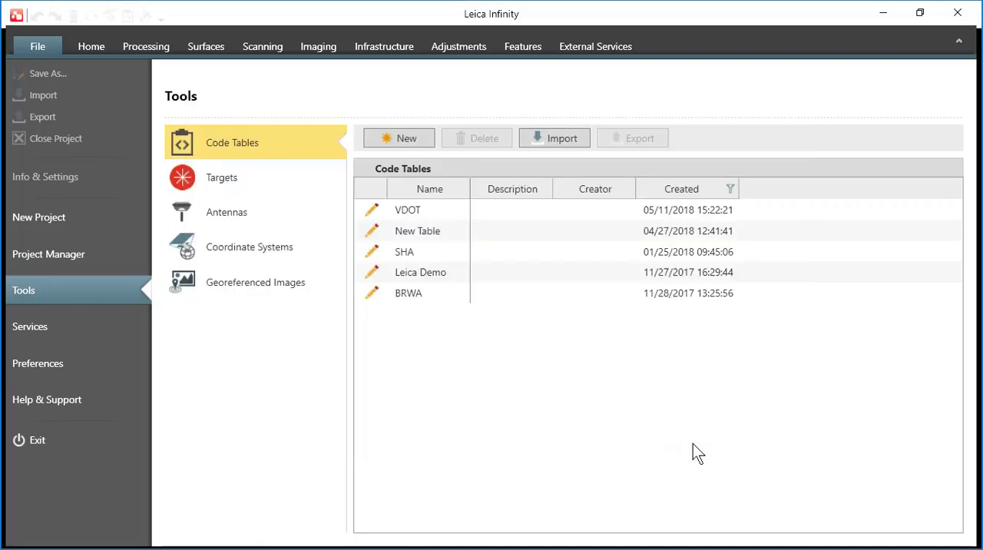
pyautogui.moveTo(681, 446)
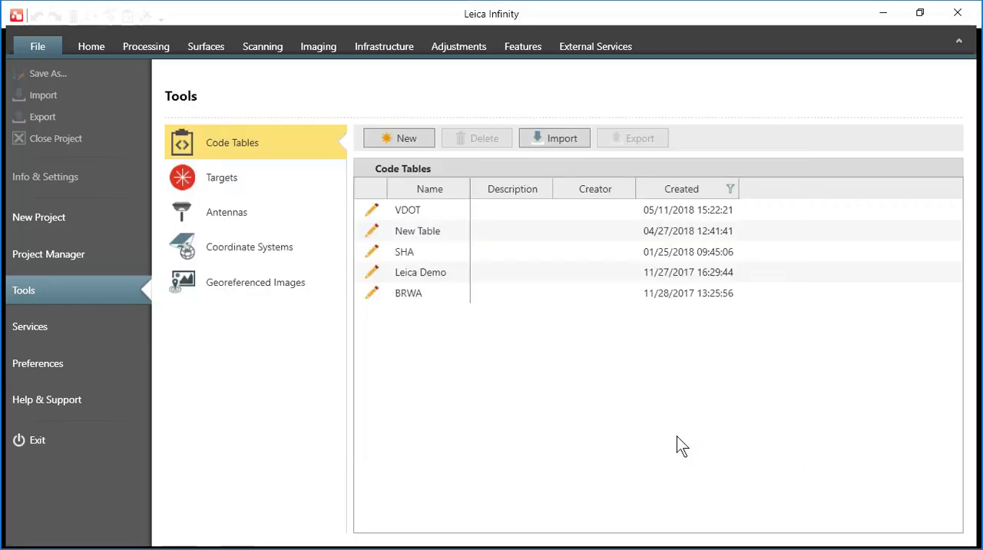
# Refresh the Code Tables list so the imported VDOT 2018 table appears
pyautogui.click(398, 138)
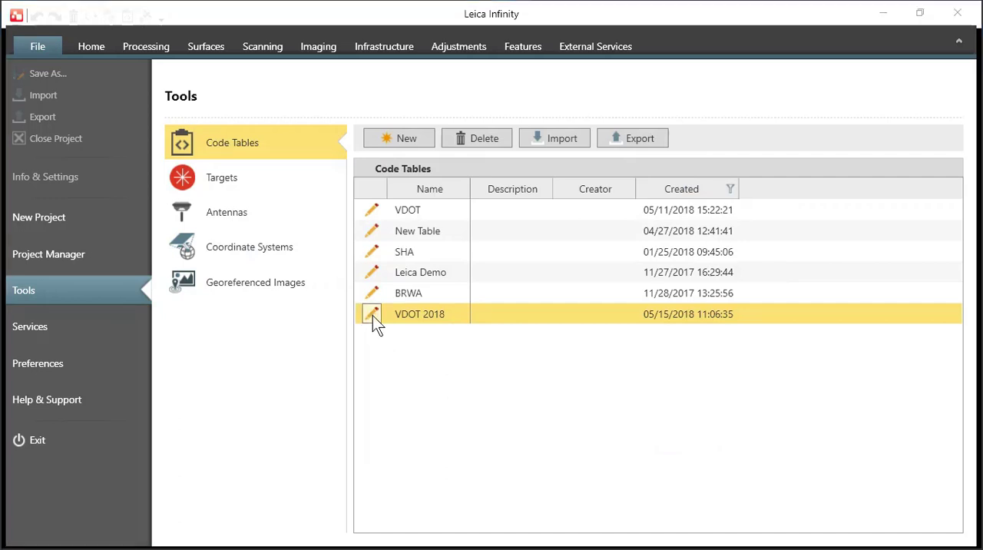
# Inspect VDOT 2018's BOUNDARY group codes (CIR, COL, STL) in Code Manager, then close it
pyautogui.click(371, 313)
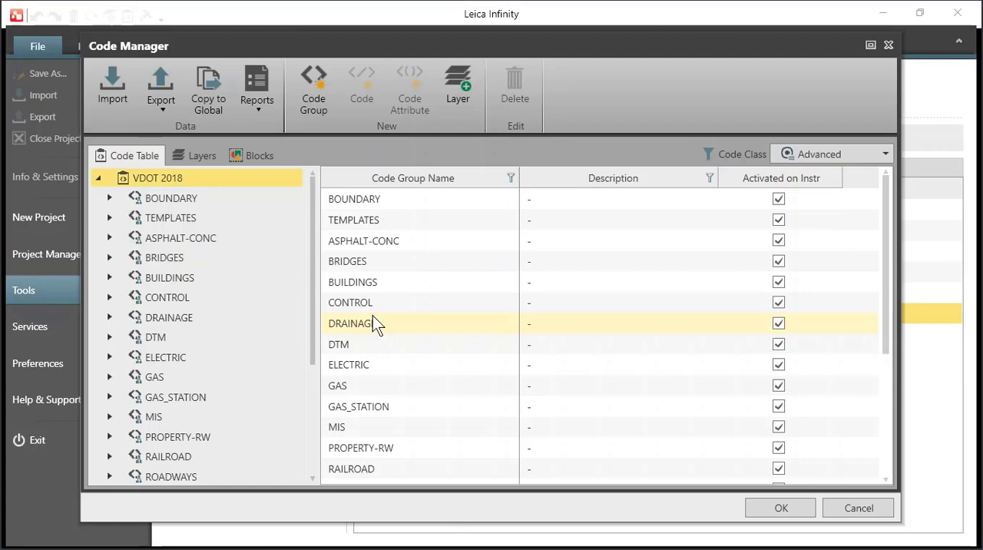
pyautogui.click(109, 198)
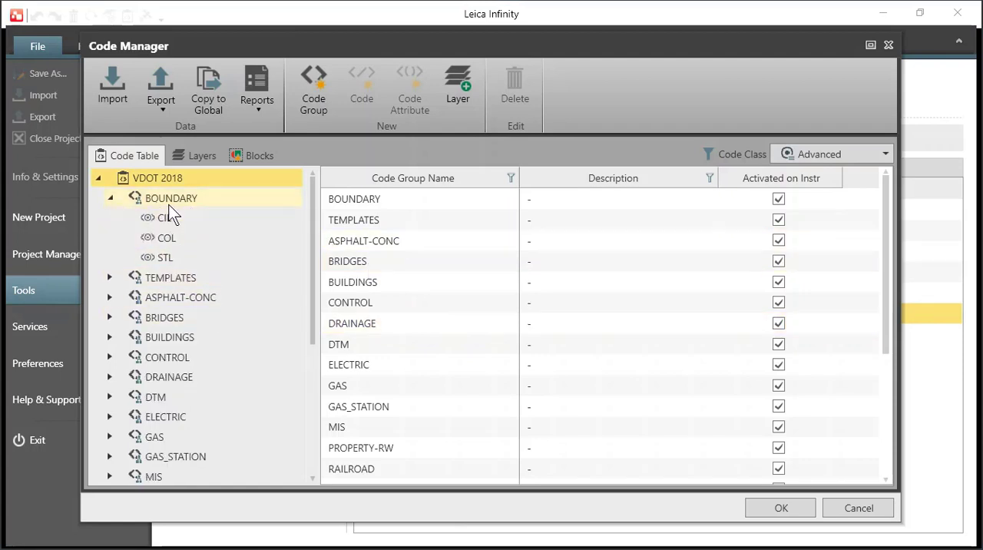
pyautogui.click(164, 218)
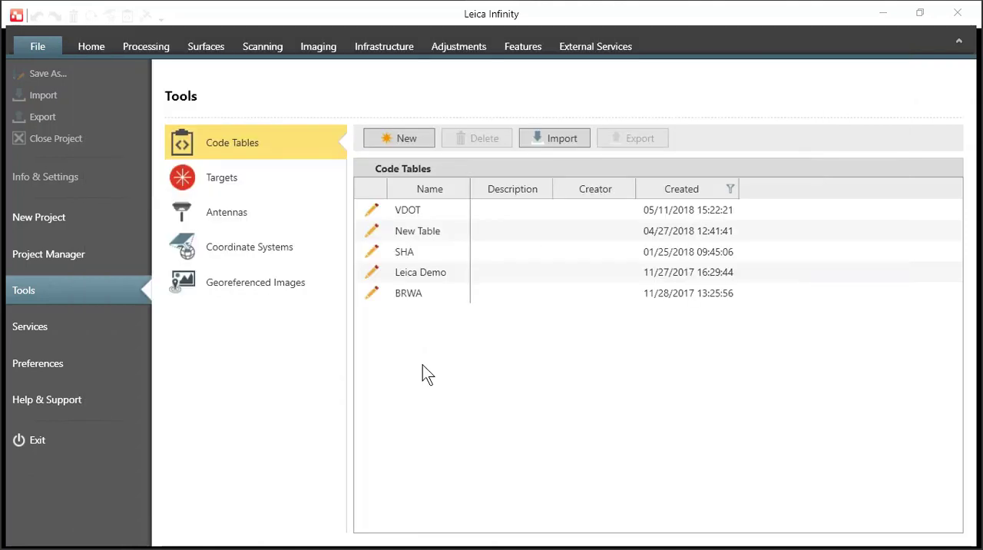
pyautogui.moveTo(455, 358)
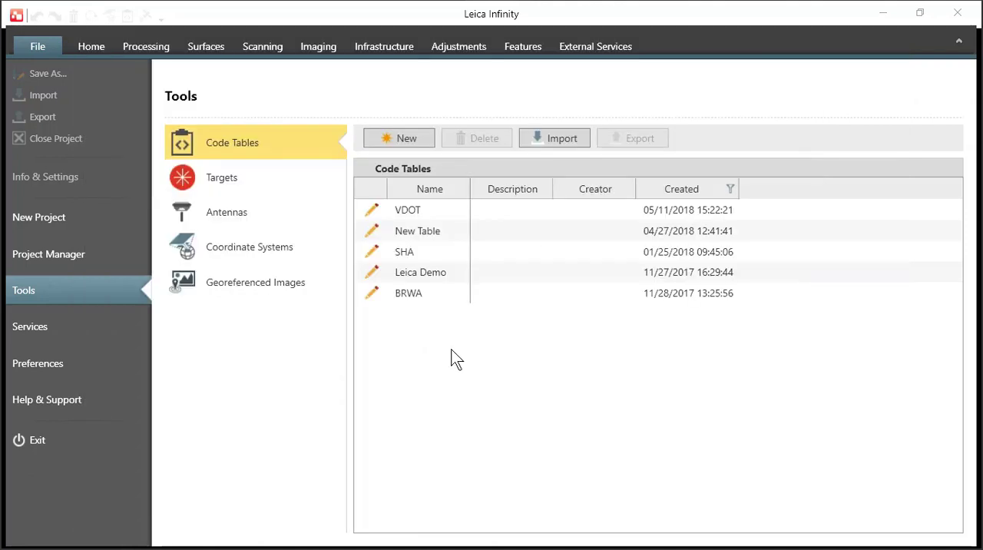
pyautogui.moveTo(577, 362)
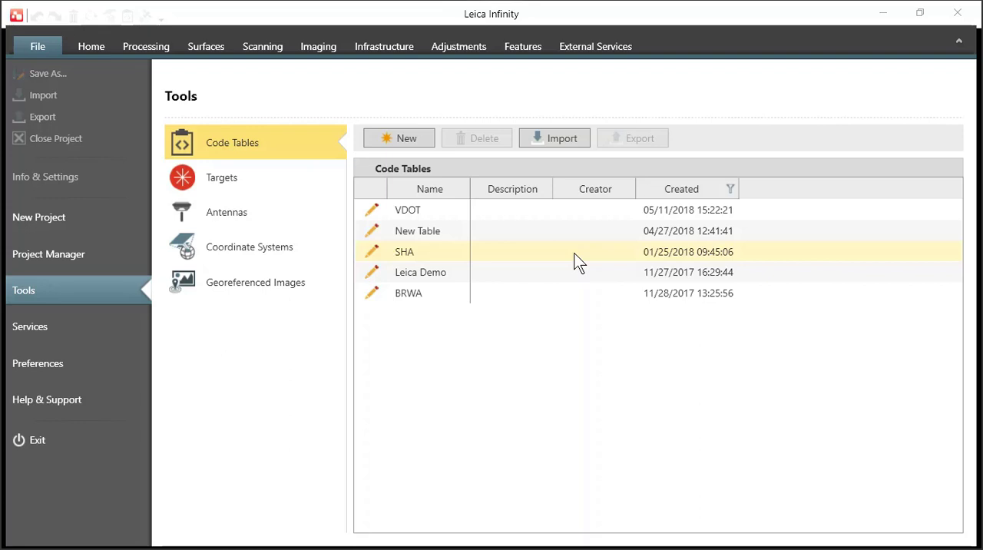
pyautogui.moveTo(592, 331)
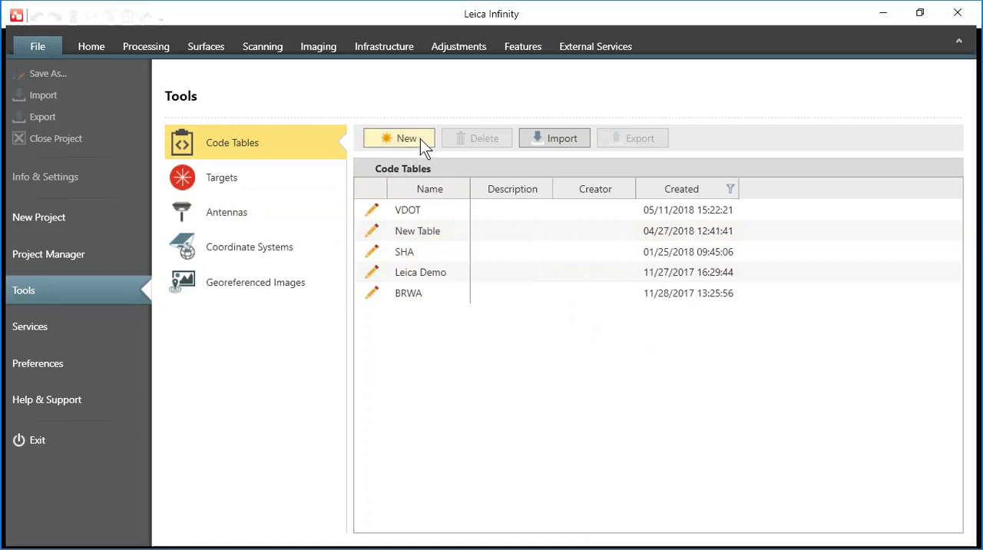
# Create a new code table and name it VDOT 2018
pyautogui.click(400, 138)
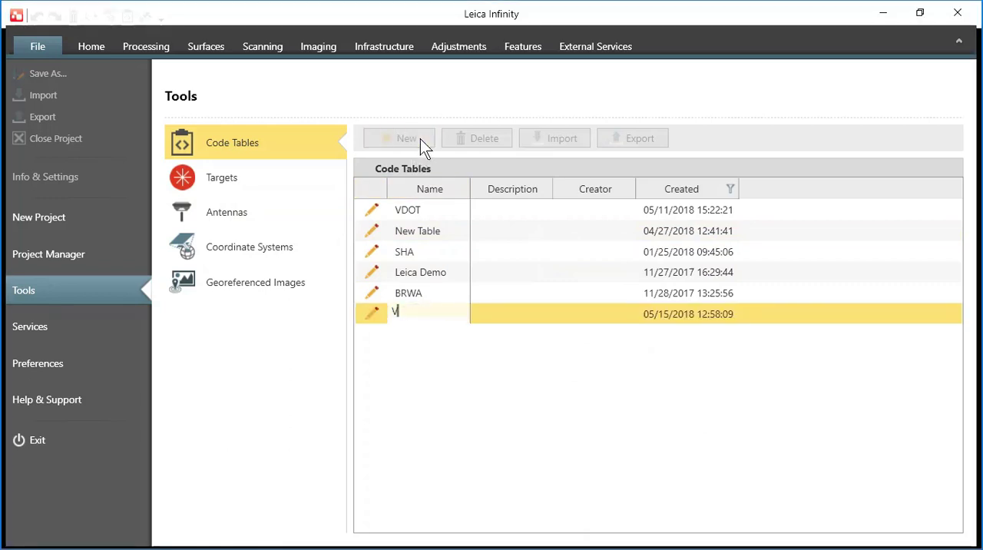
pyautogui.write('DOT 2018')
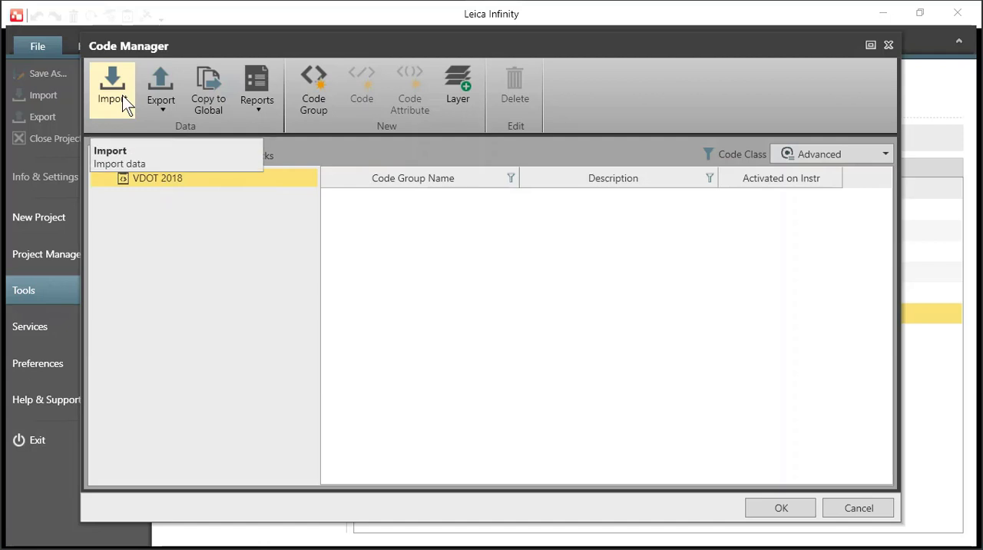
# Select the VDOT 2018 SmartWorx / Captivate DBX job in Desktop > Codelist as the import source
pyautogui.click(113, 79)
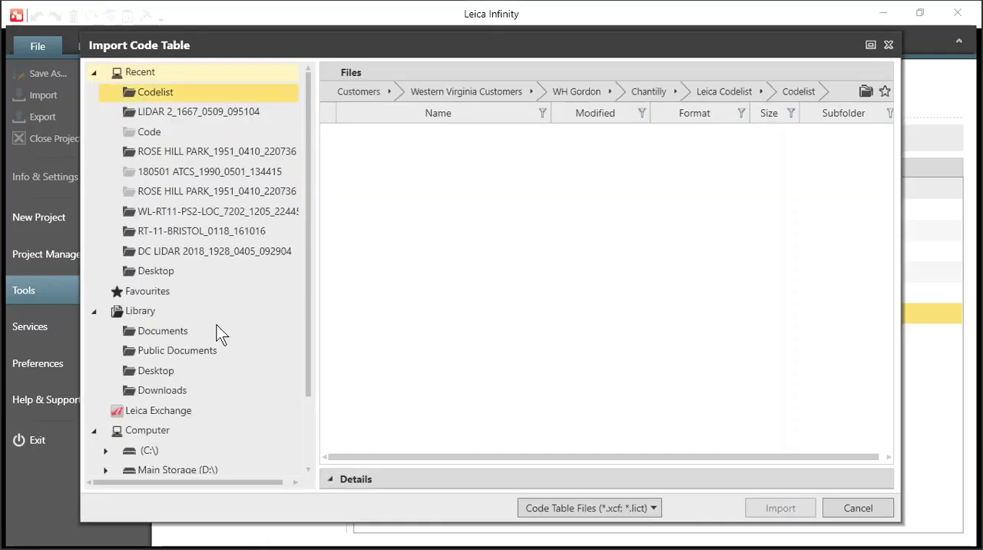
pyautogui.click(597, 508)
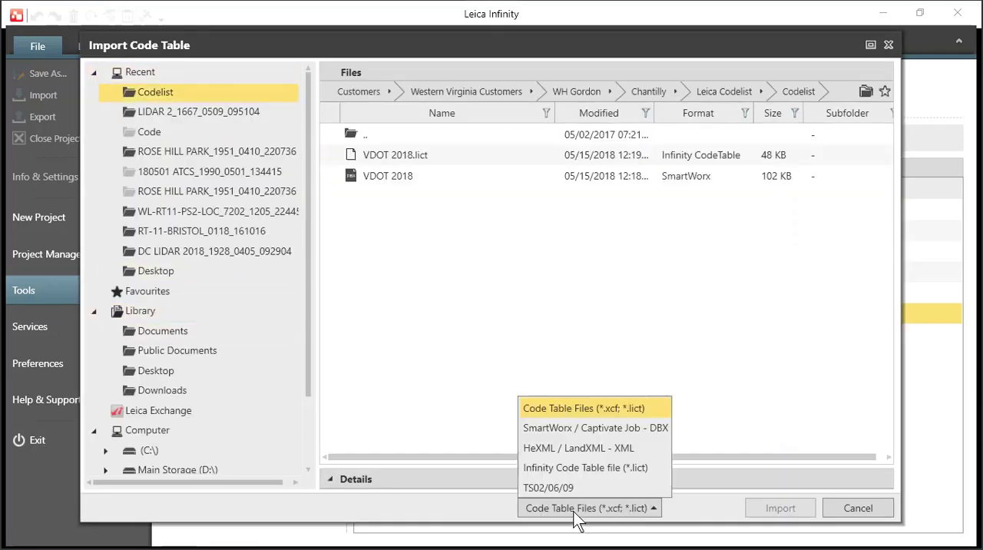
pyautogui.moveTo(570, 442)
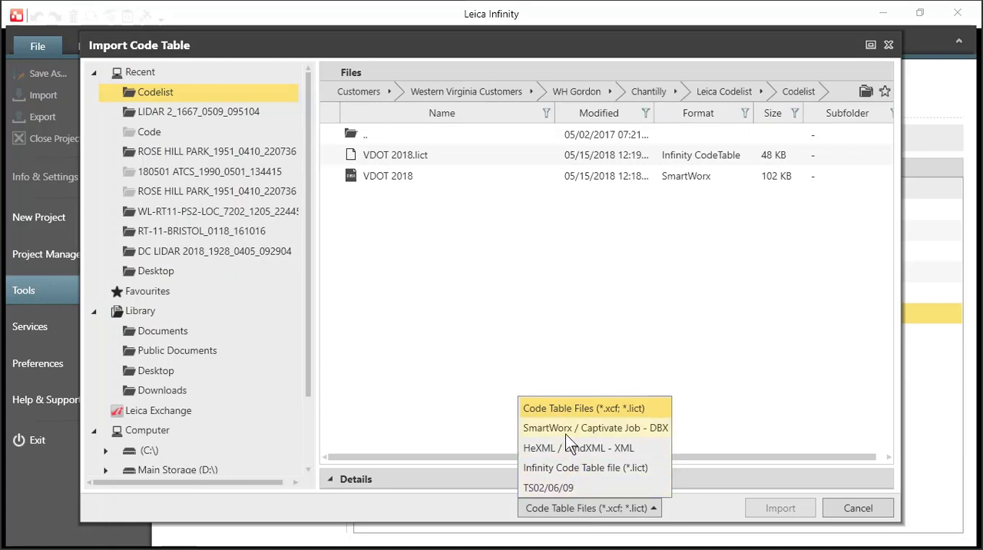
pyautogui.click(596, 428)
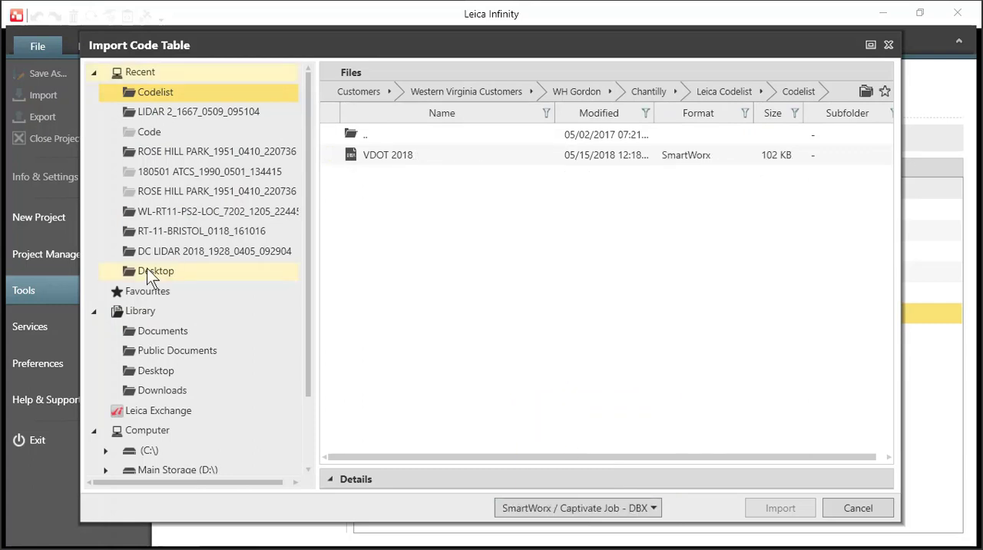
pyautogui.click(155, 370)
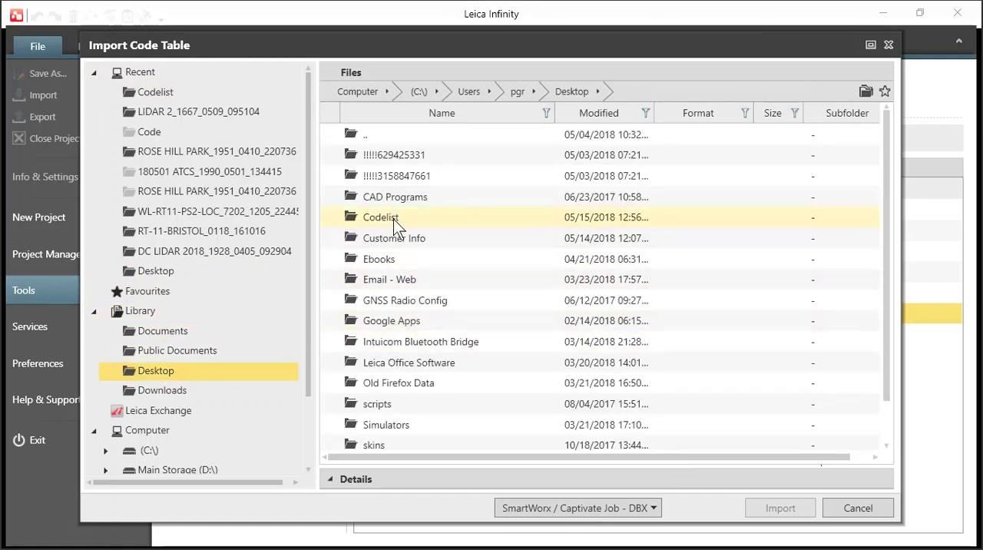
pyautogui.doubleClick(382, 217)
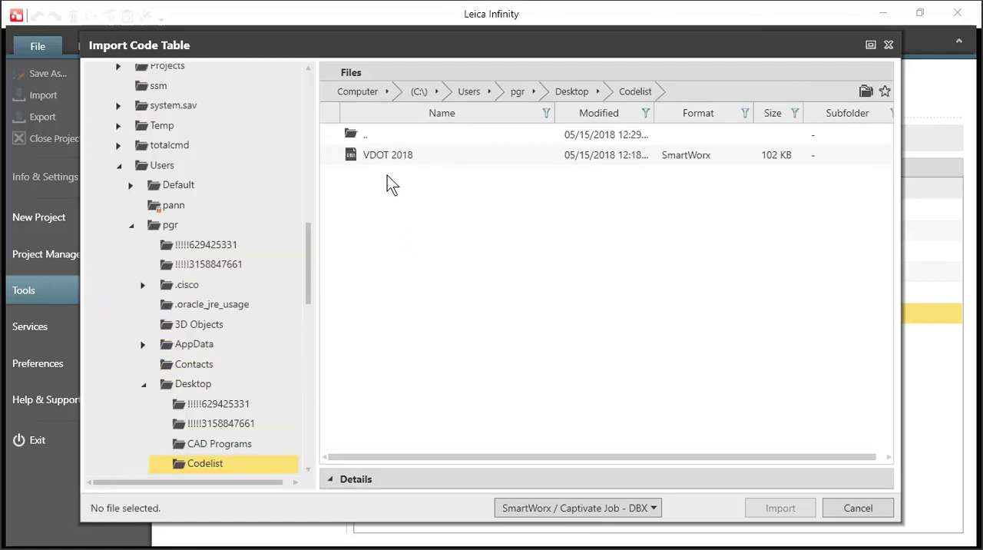
pyautogui.click(388, 154)
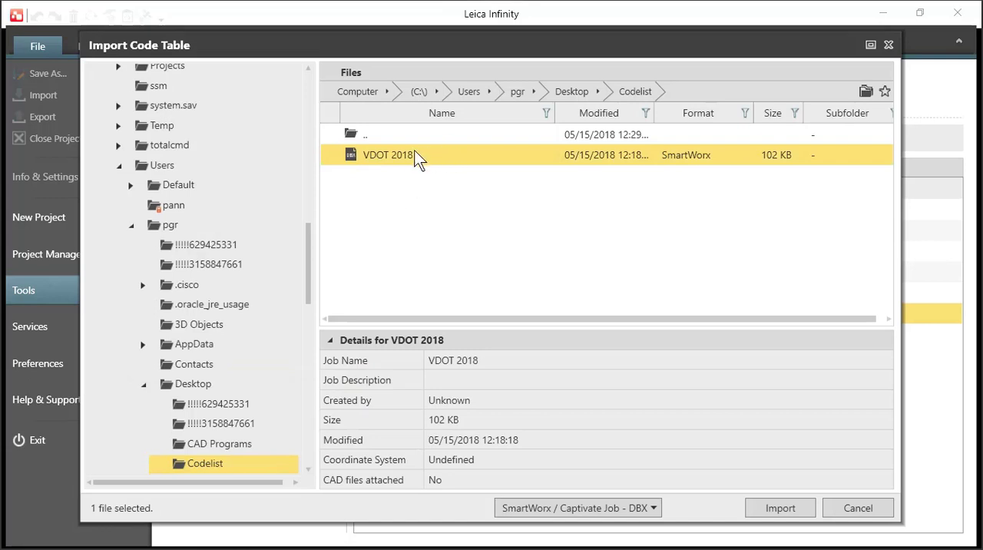
pyautogui.moveTo(395, 210)
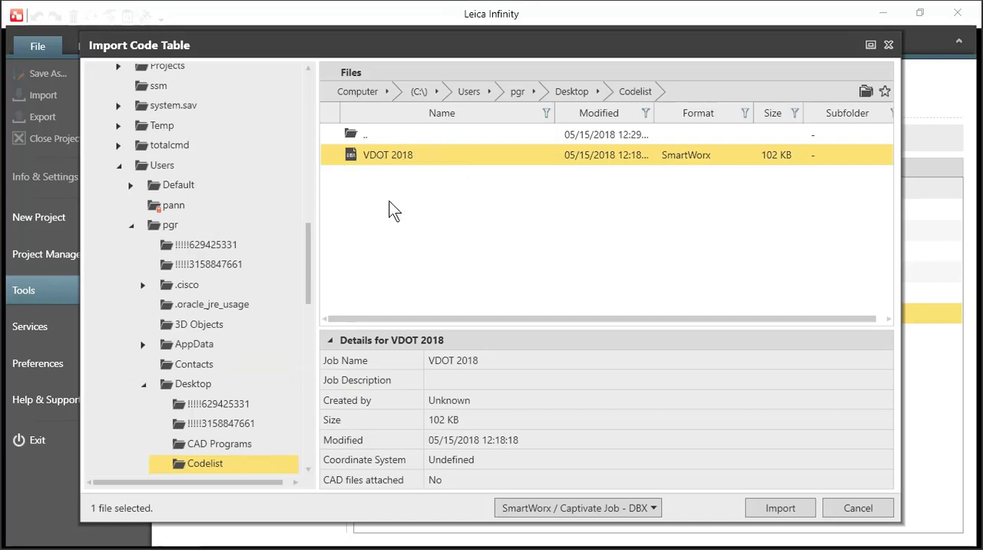
pyautogui.moveTo(355, 173)
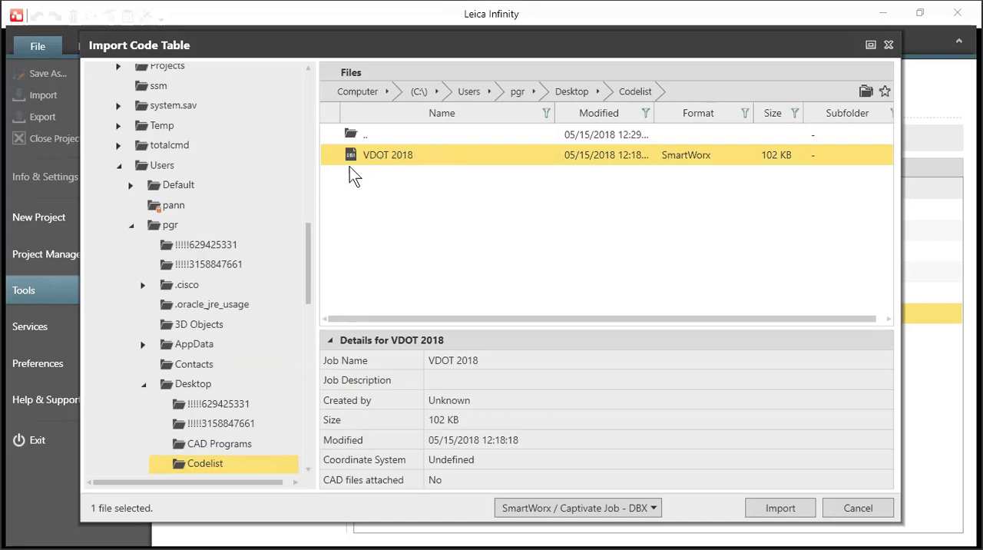
pyautogui.moveTo(358, 166)
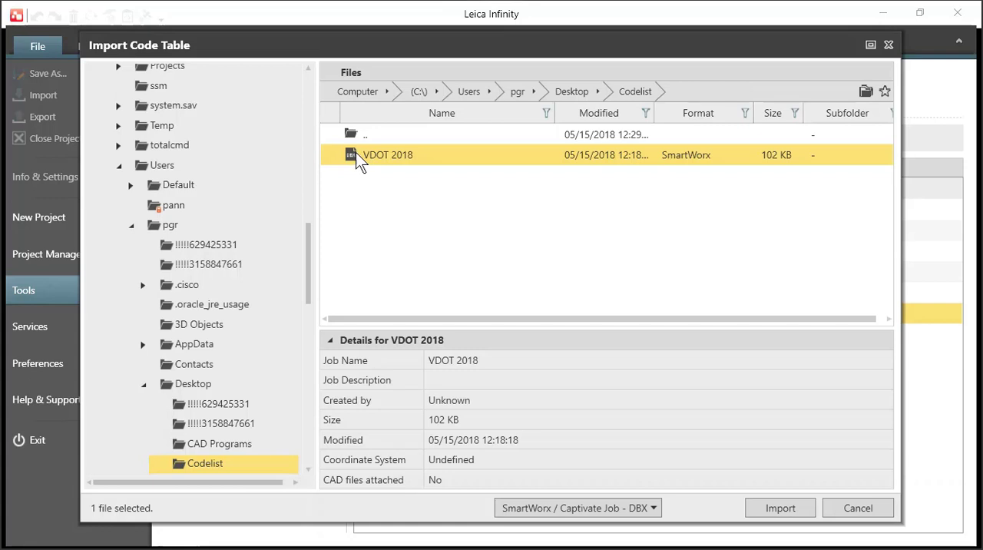
pyautogui.moveTo(856, 525)
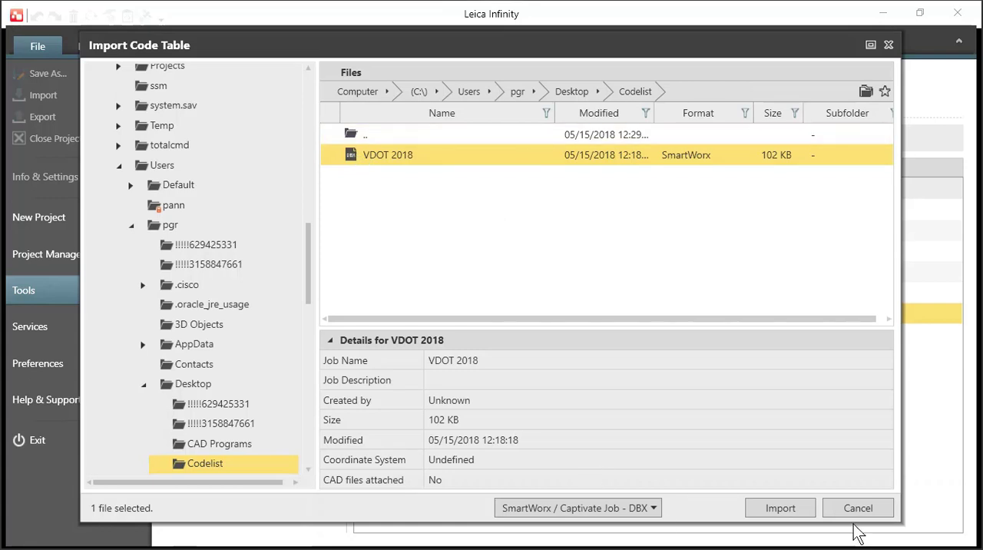
# Import the job's codes into VDOT 2018 and expand ASPHALT-CONC to show ACP, CONC and others
pyautogui.click(781, 508)
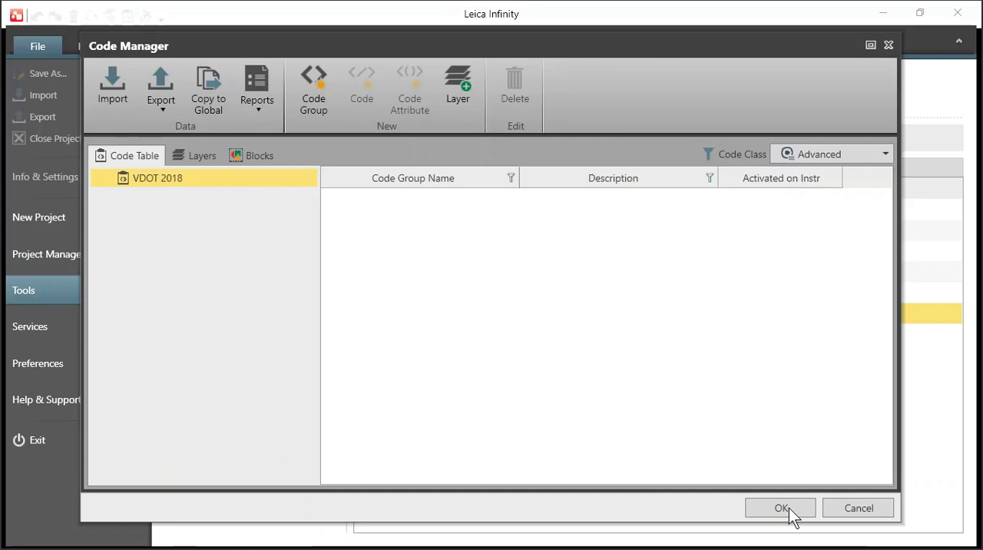
pyautogui.click(98, 178)
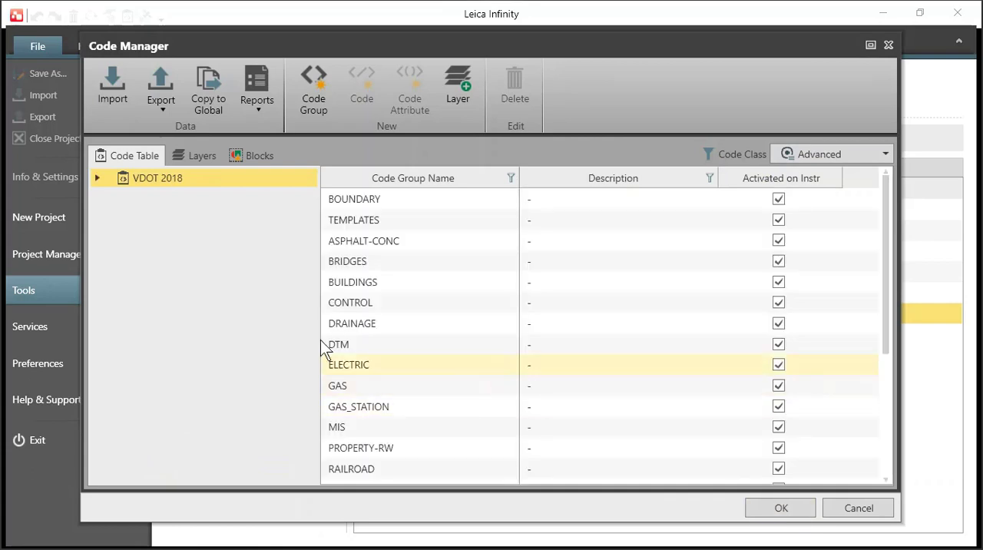
pyautogui.click(98, 178)
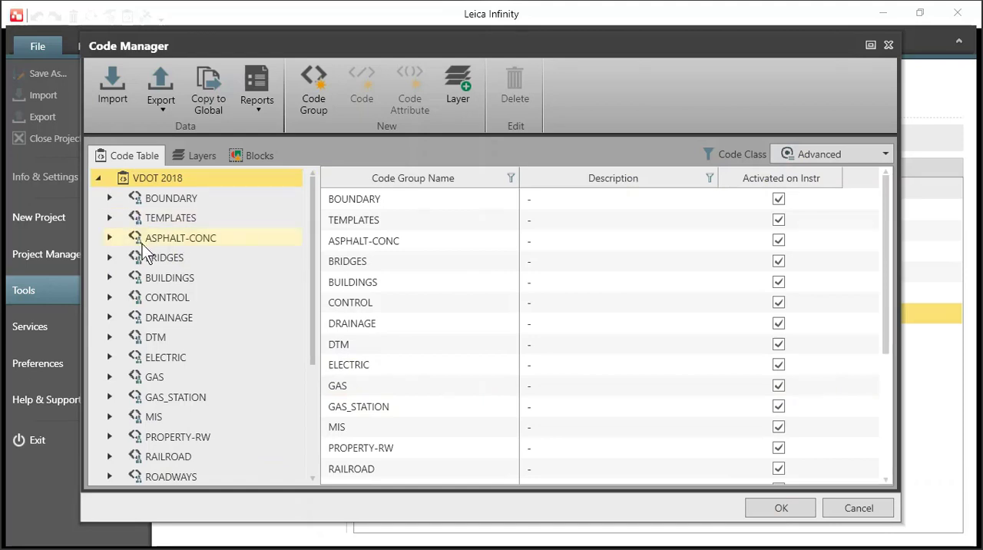
pyautogui.click(110, 237)
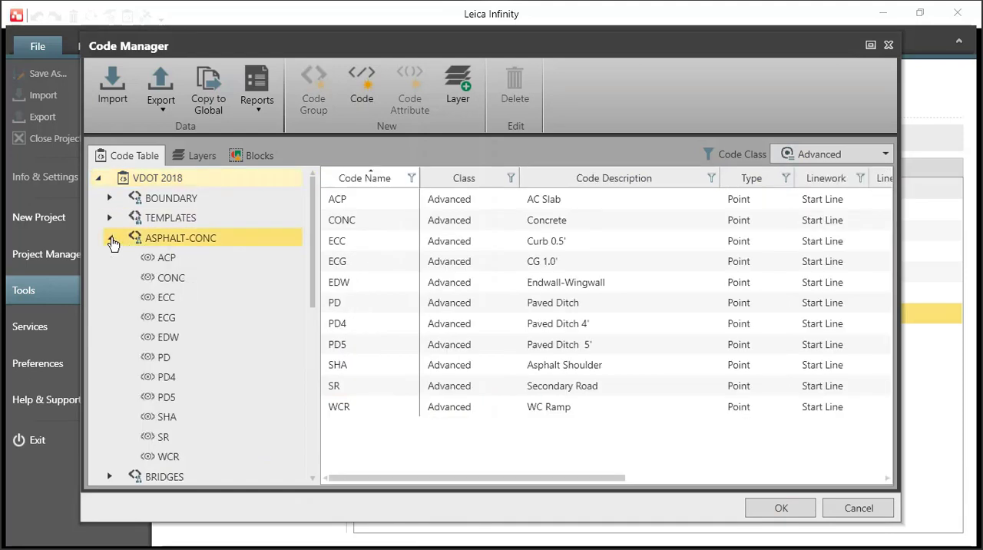